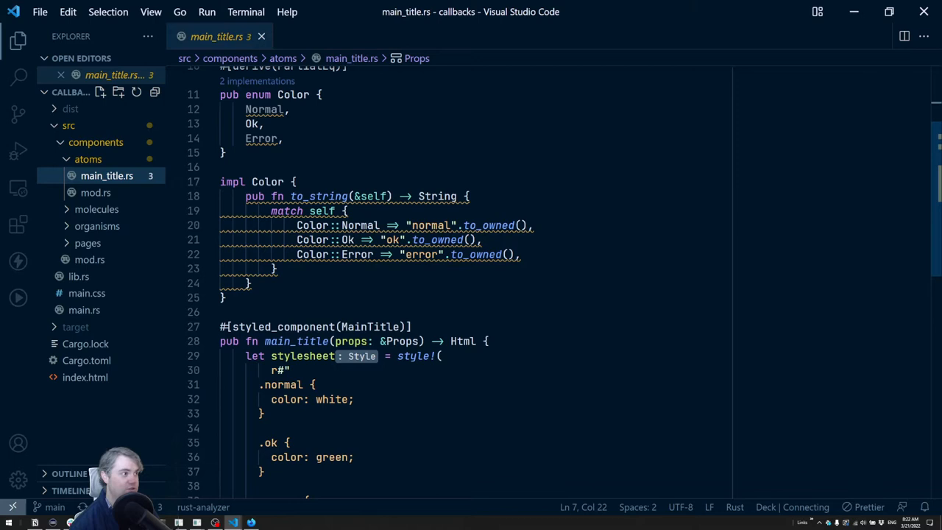
- Open lib.rs and begin a new let statement at the top of fn app()
click(79, 276)
text(let)
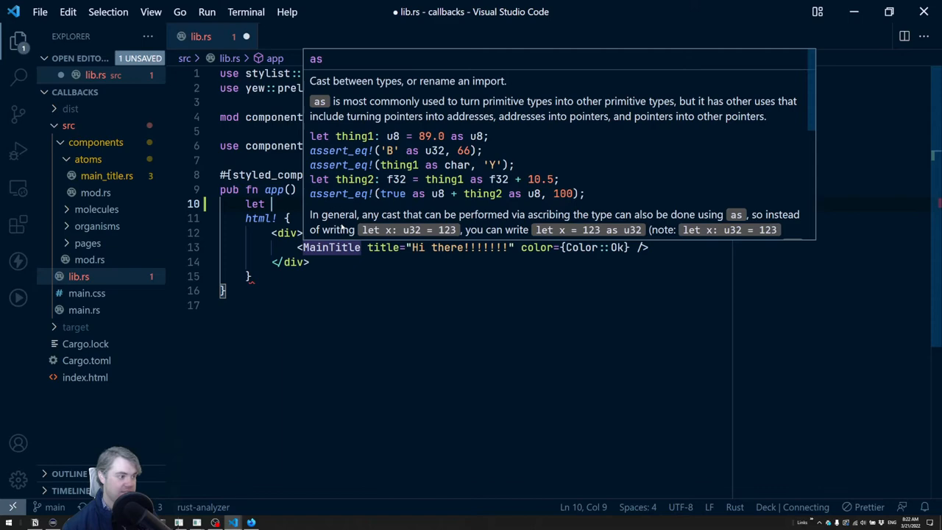
- Define main_title_load as Callback::from(|message: String| log!(message)) in lib.rs
text(main_title_load = Callback::from(||)
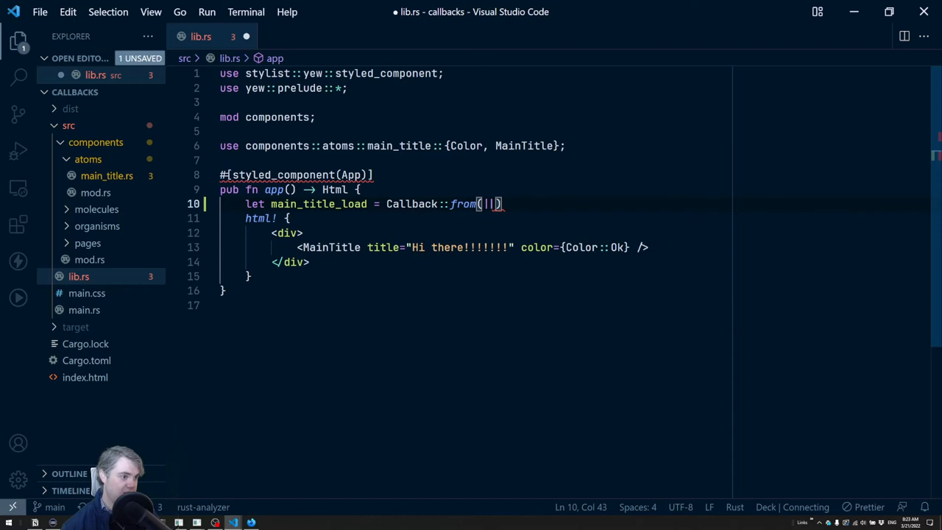
text(message)
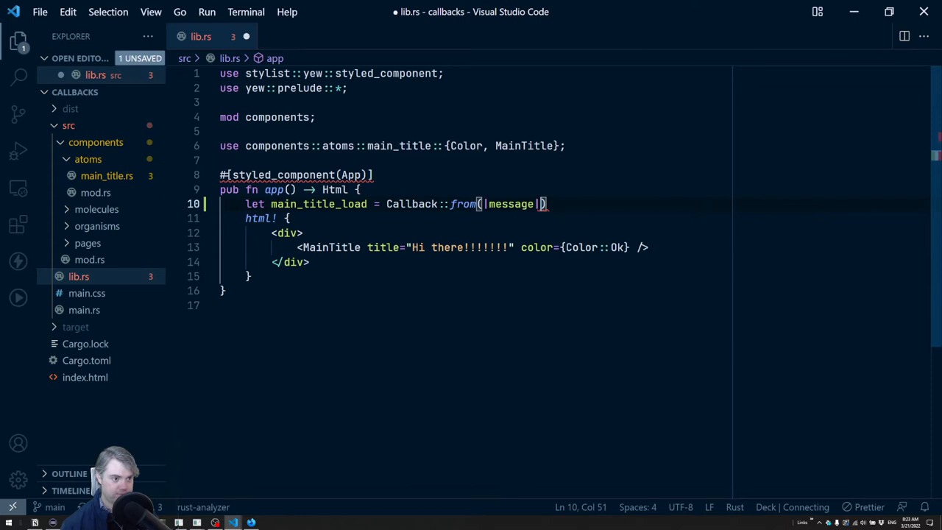
text(log!(message)
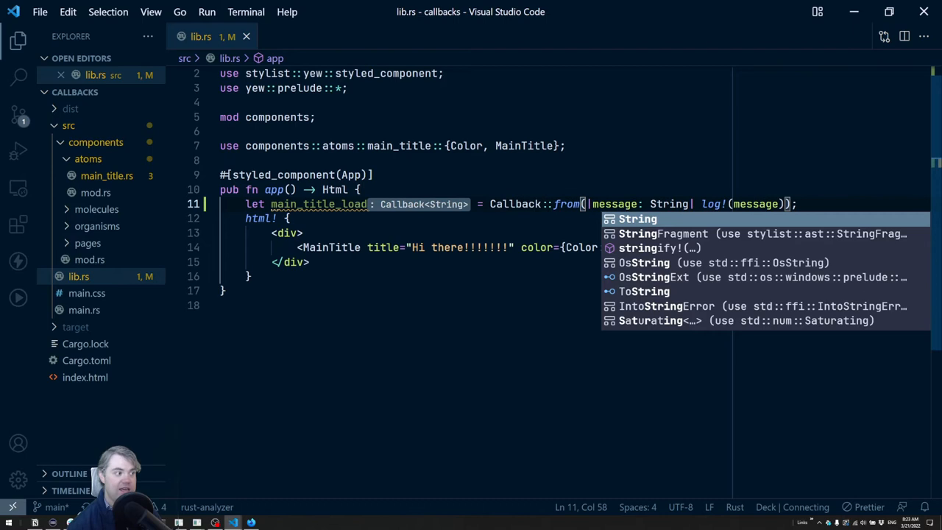
- Add pub on_load: Callback<String> to Props in main_title.rs
click(107, 192)
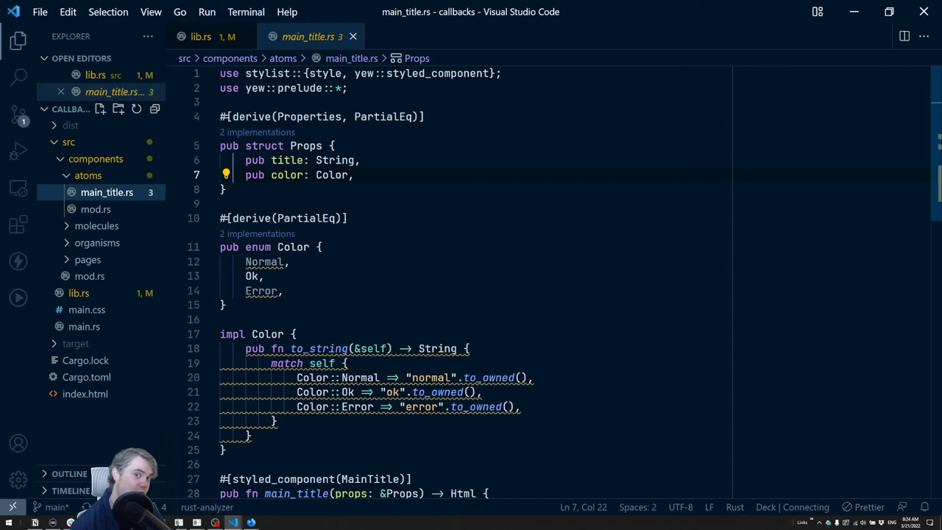
text(pub on_load: Callback<>)
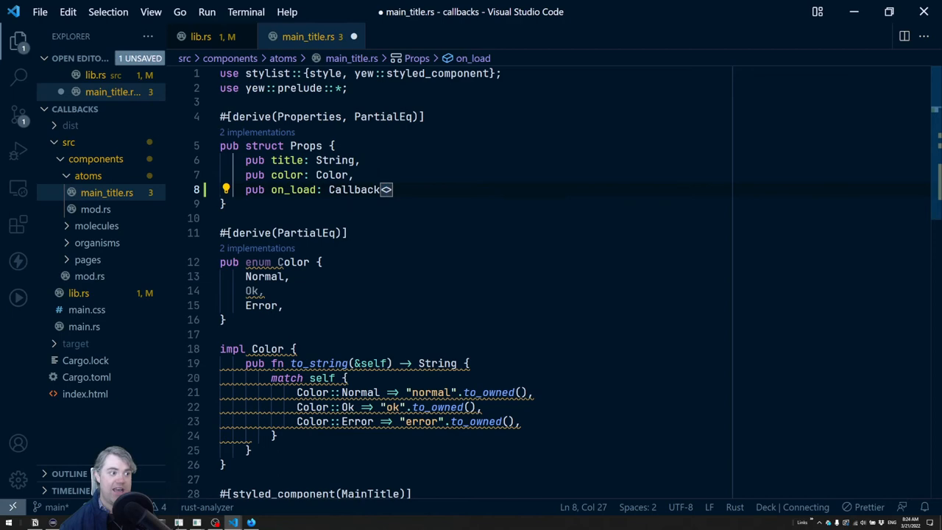
text(<String>,)
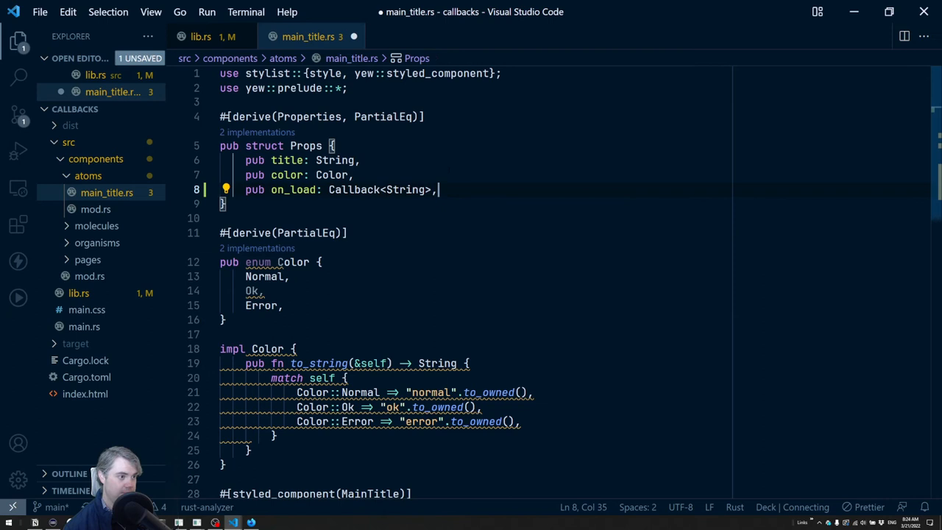
scroll(down, 3)
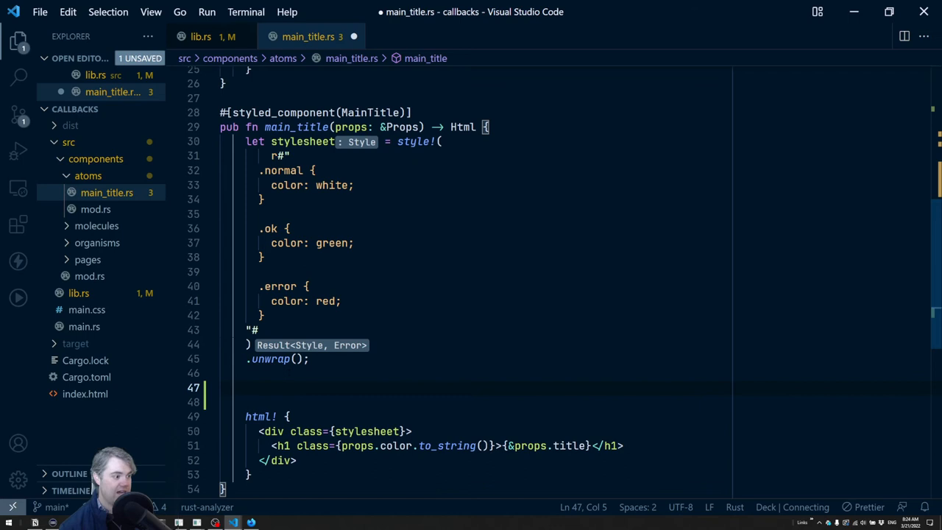
- Emit "I loaded" via props.on_load in main_title and pass on_load={main_title_load} to MainTitle
text(props.on_load)
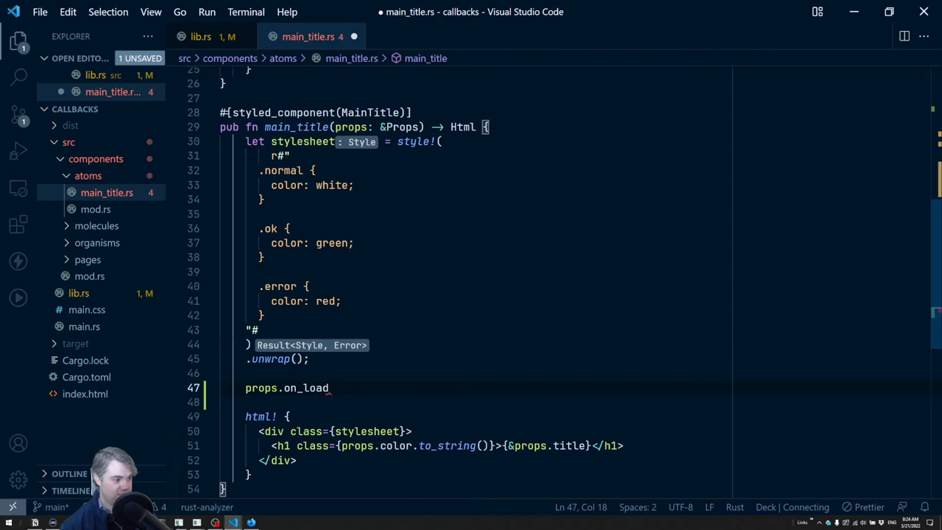
text(.emit("value"))
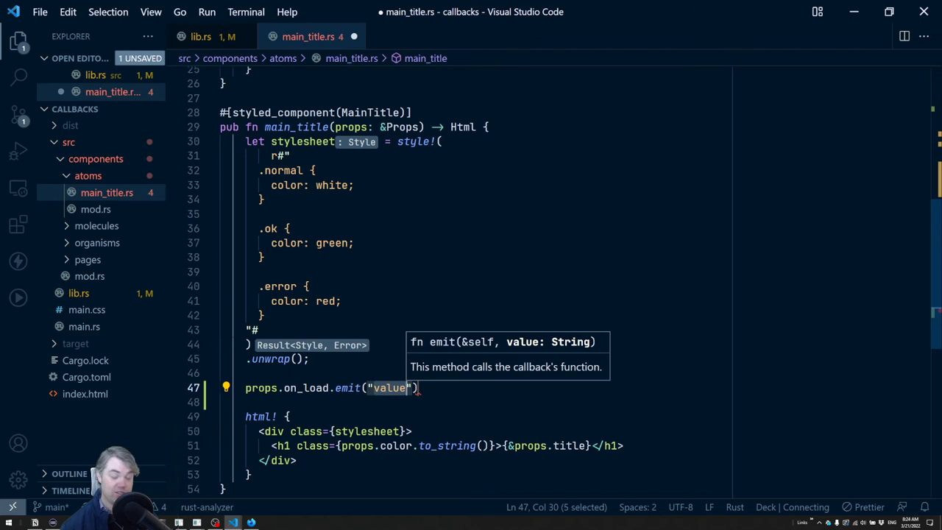
text(I loaded".to)
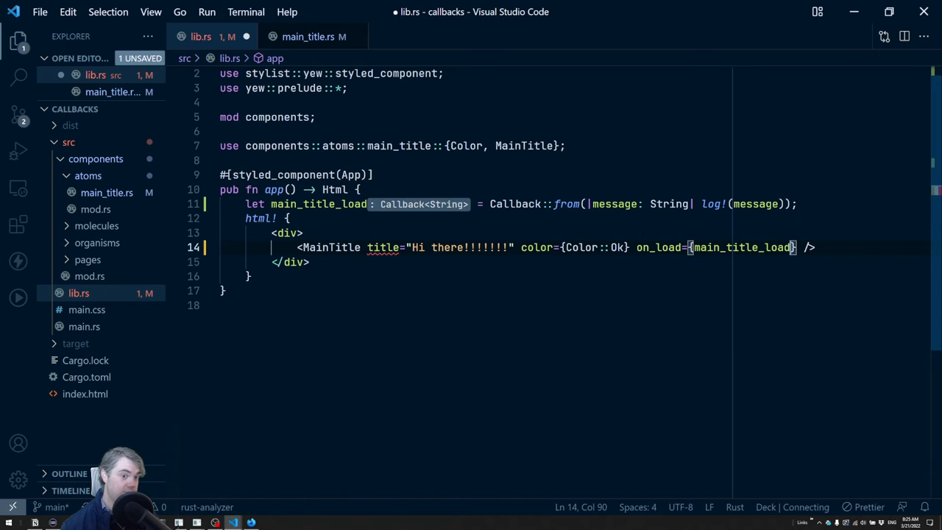
- Save the changes and view the Firefox console showing 'I loaded'
key(alt+tab)
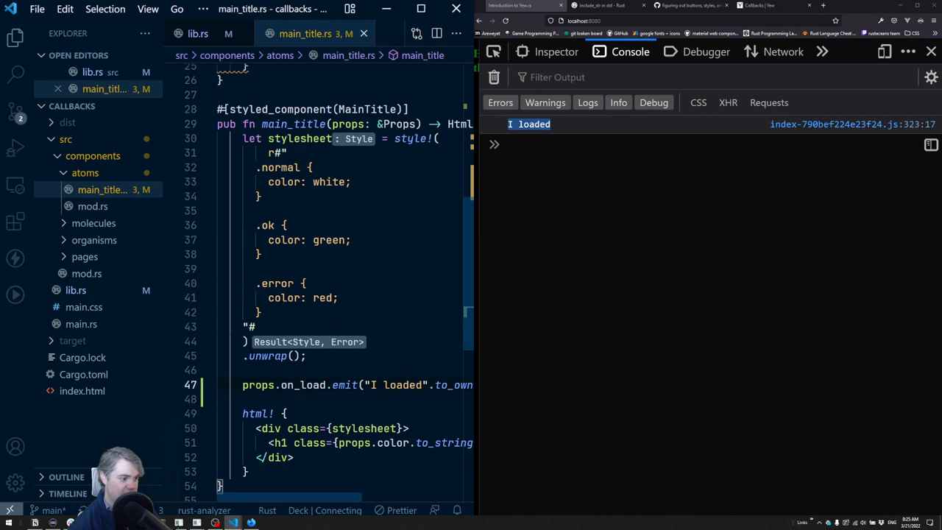
- Change the emitted message in main_title.rs to "I loaded!!!!!"
text(!!!!!)
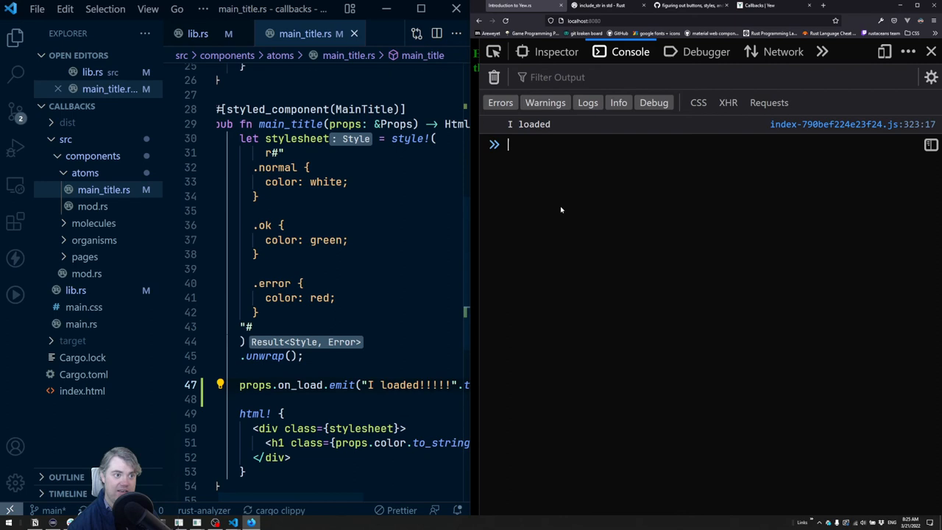